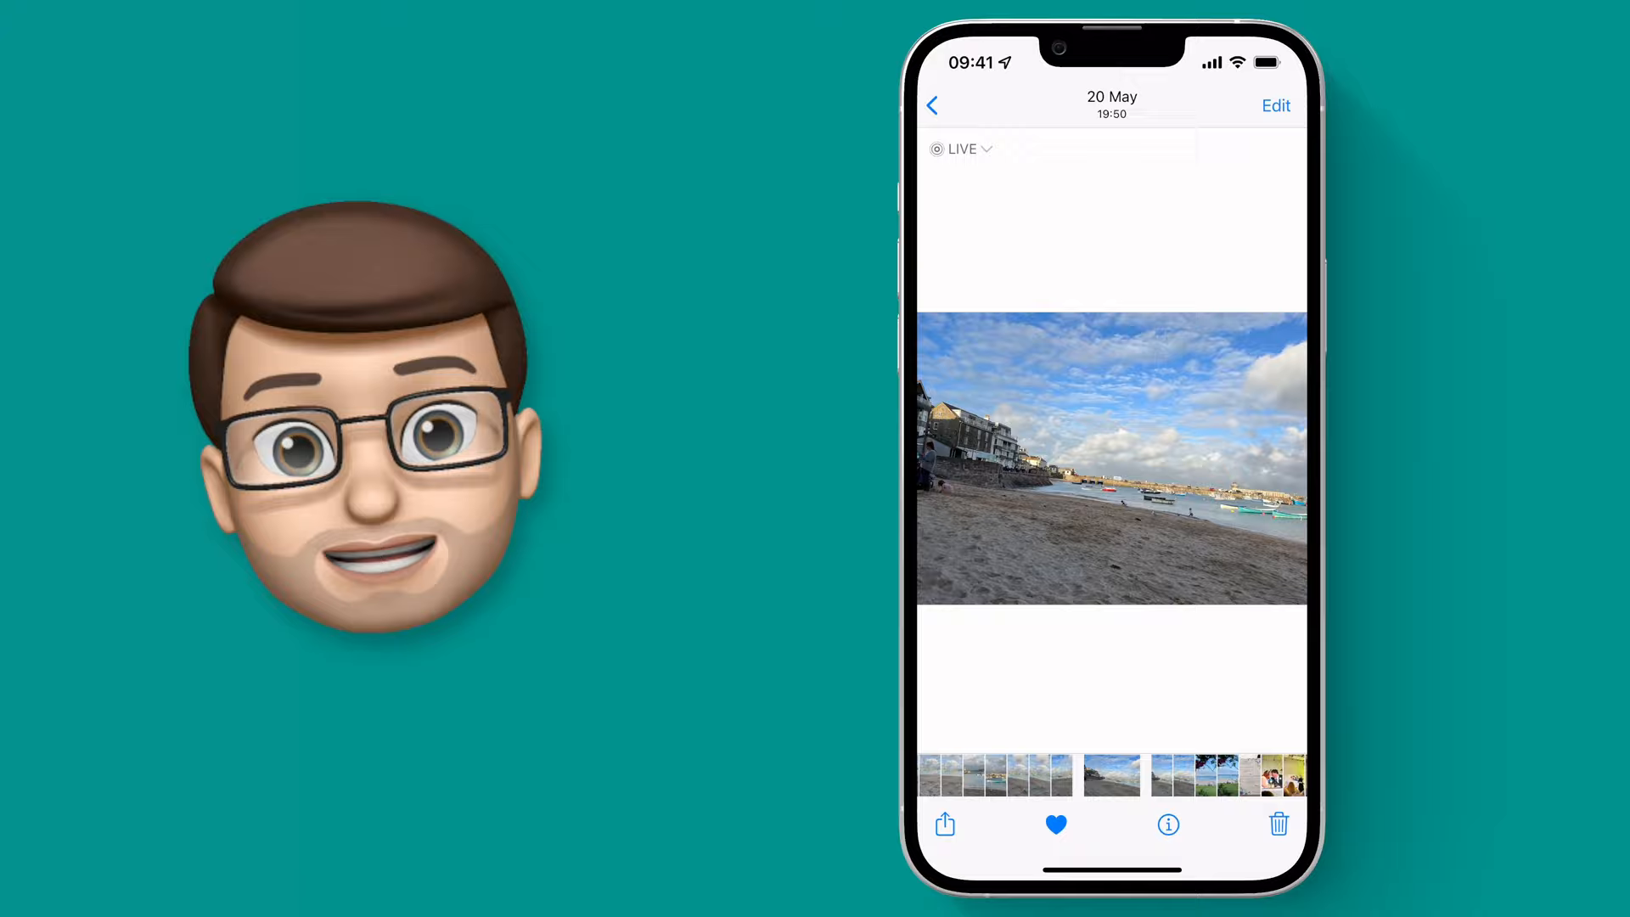
Enter editing mode for the tilted beach photo.
click(1275, 105)
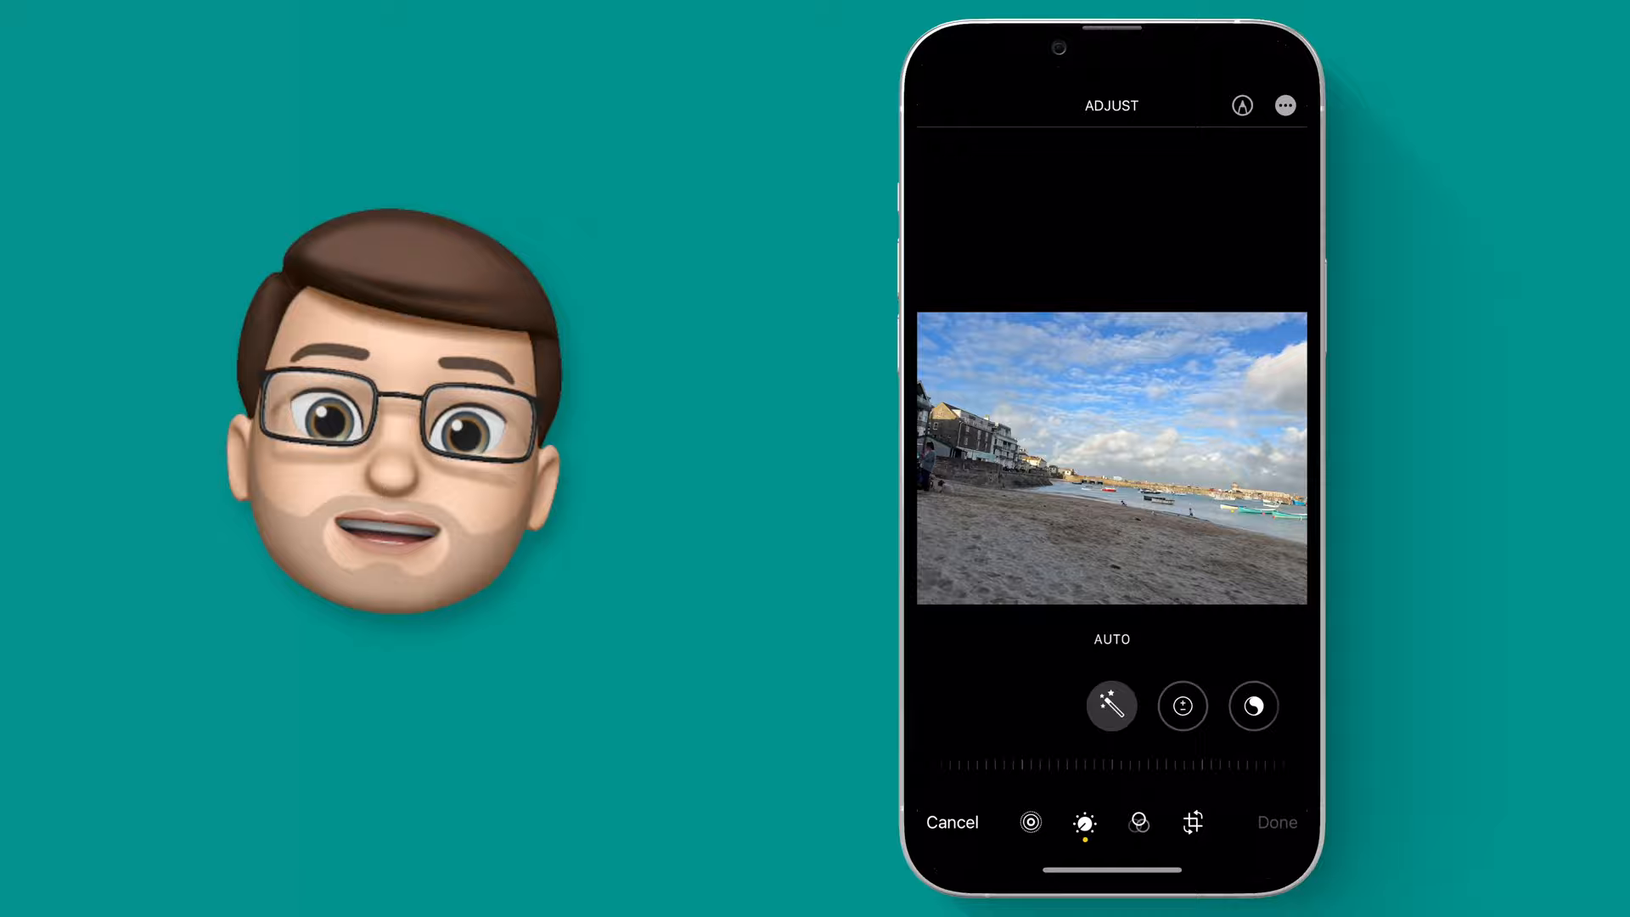
Straighten the first beach photo about 7 degrees with Crop's Auto and save it.
click(1192, 822)
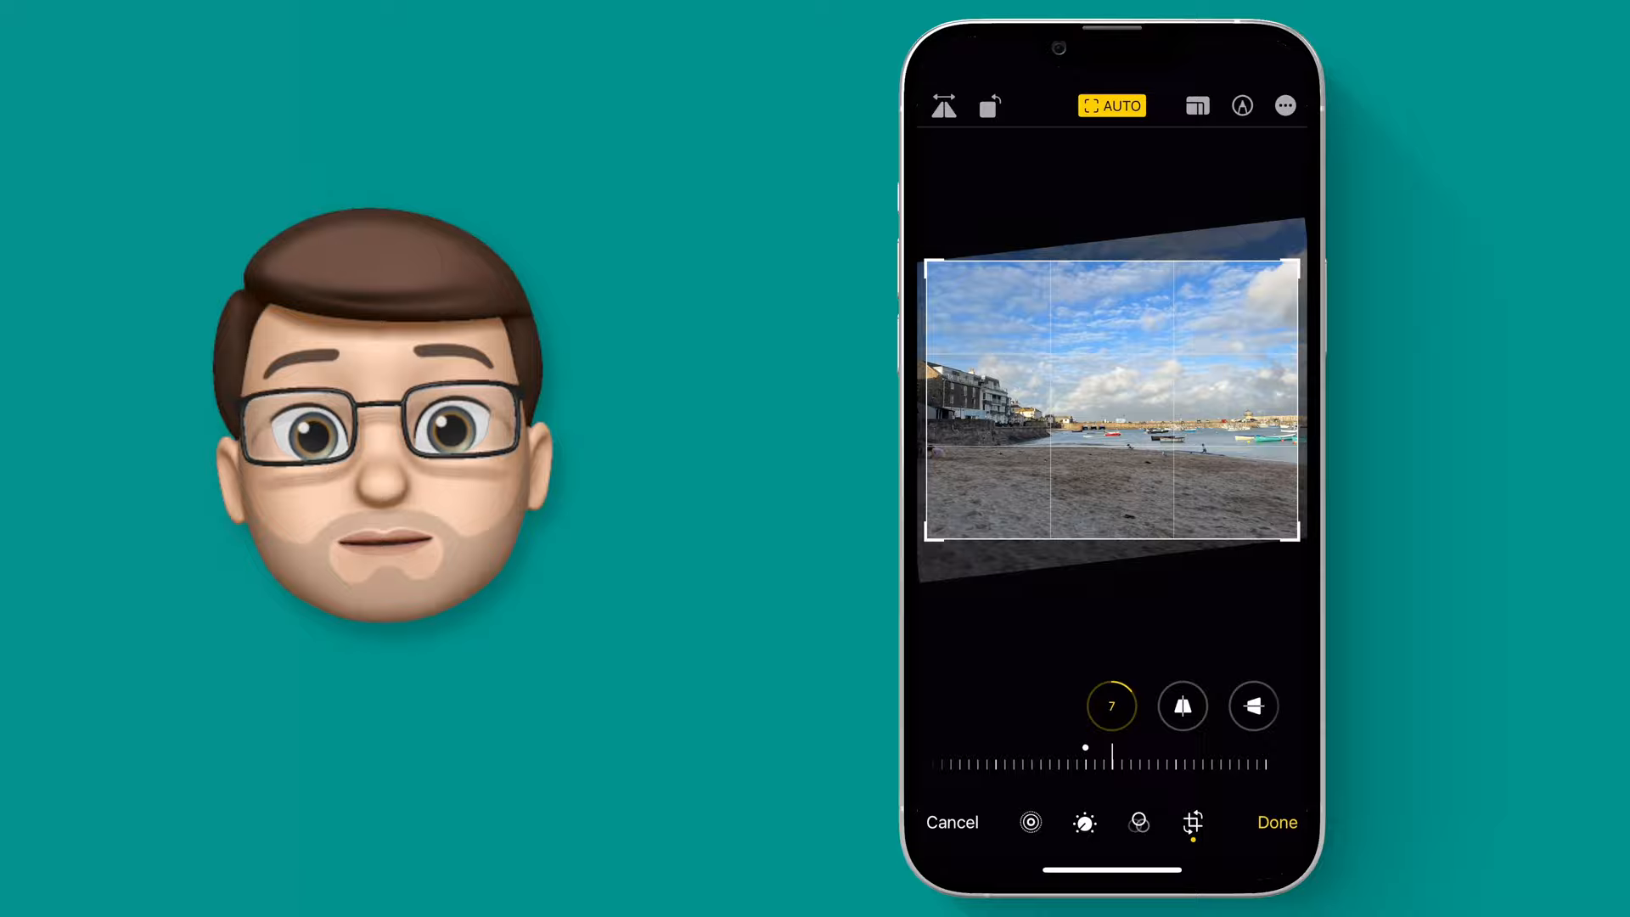
click(1276, 823)
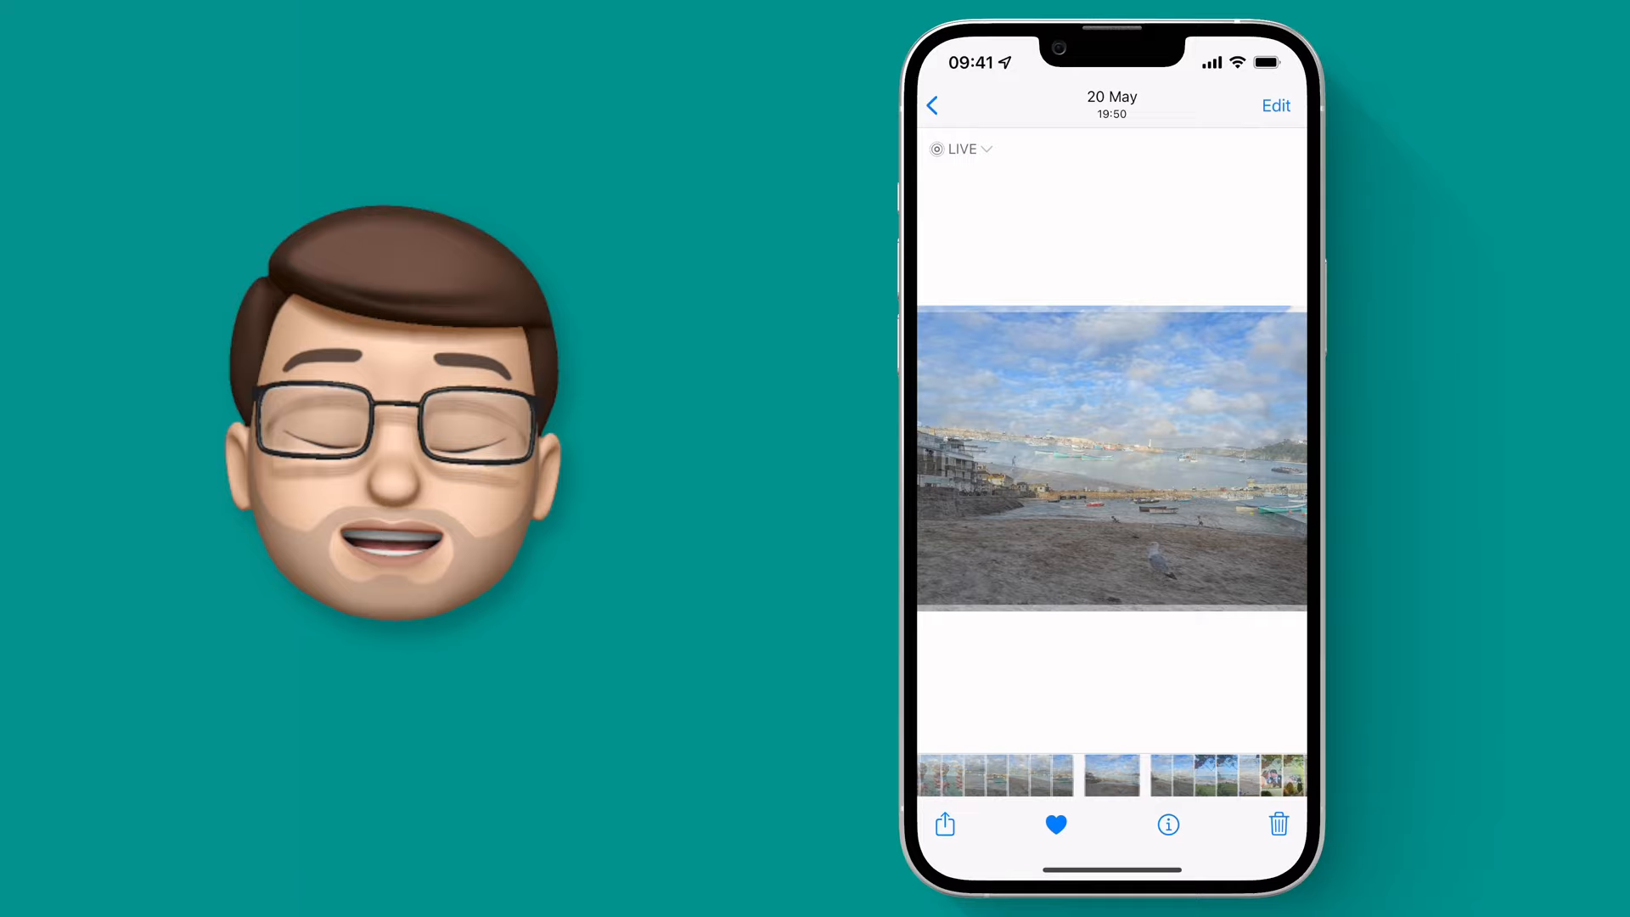
Start editing the second beach photo with the seagull on the sand.
click(1275, 105)
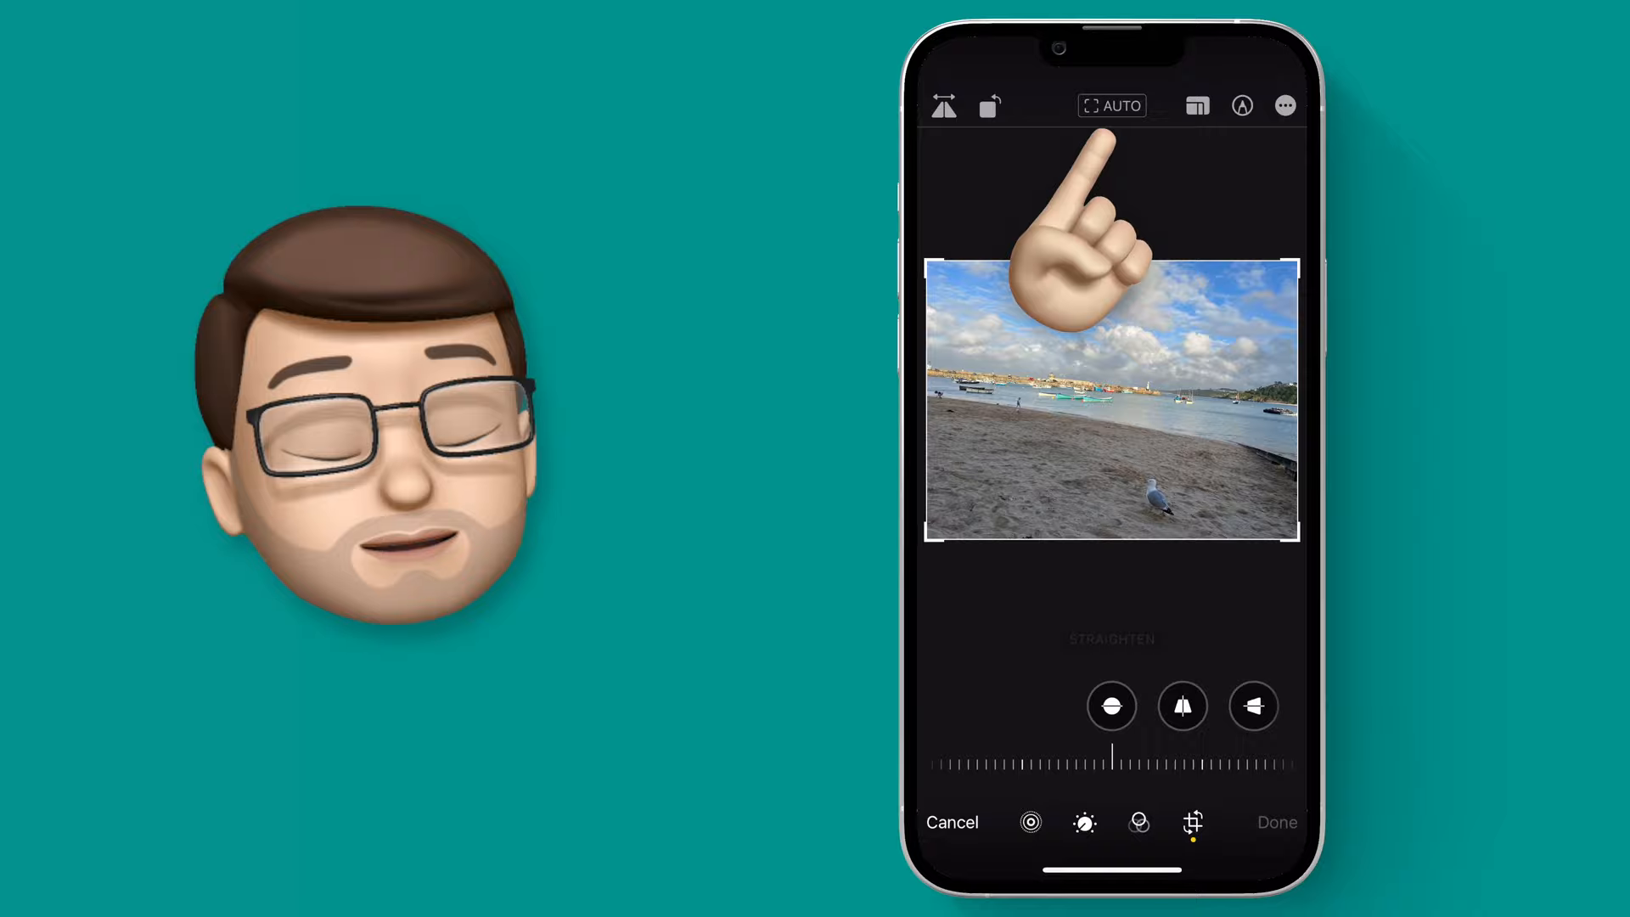